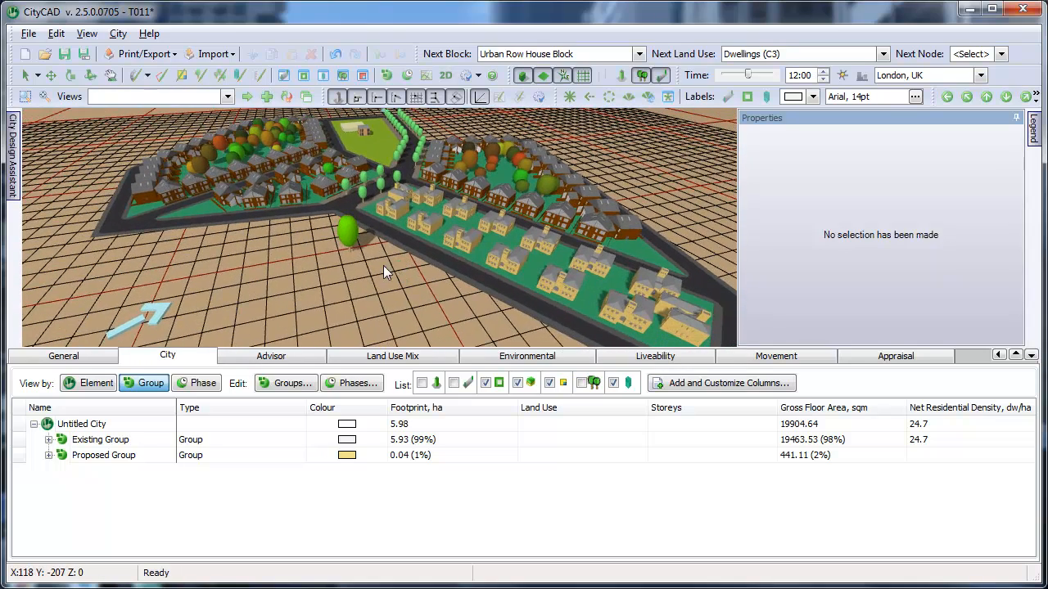
# - Select the semi-detached housing block and show its General details in Block Properties
pyautogui.click(401, 216)
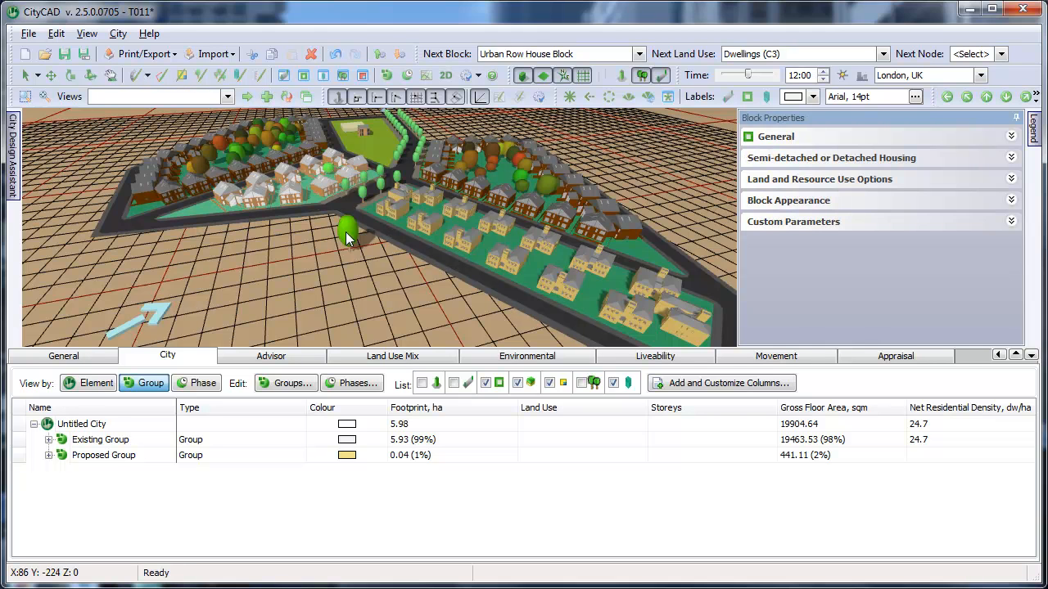
pyautogui.click(347, 233)
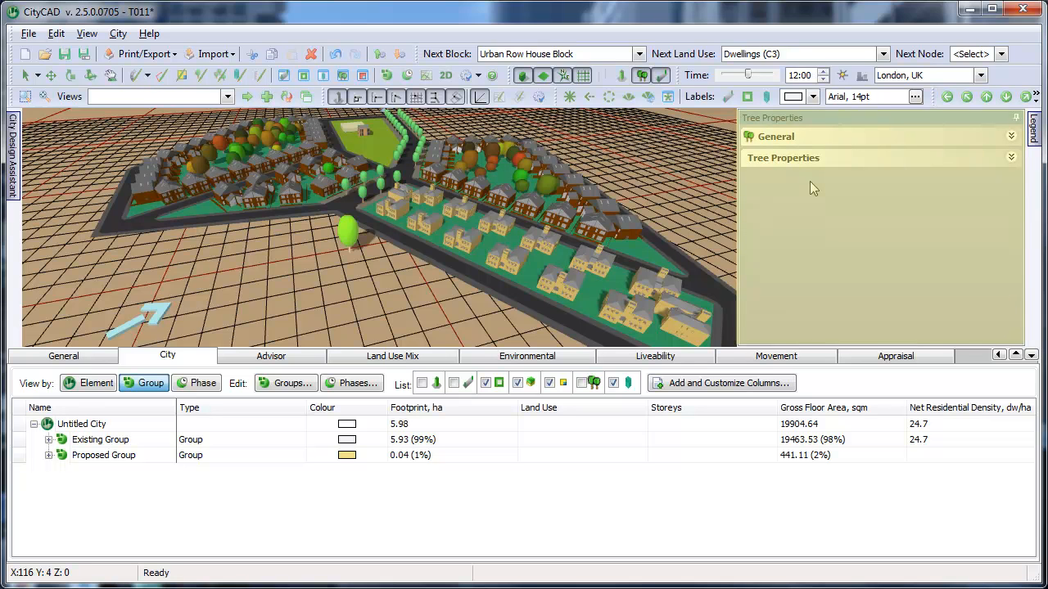
pyautogui.click(540, 271)
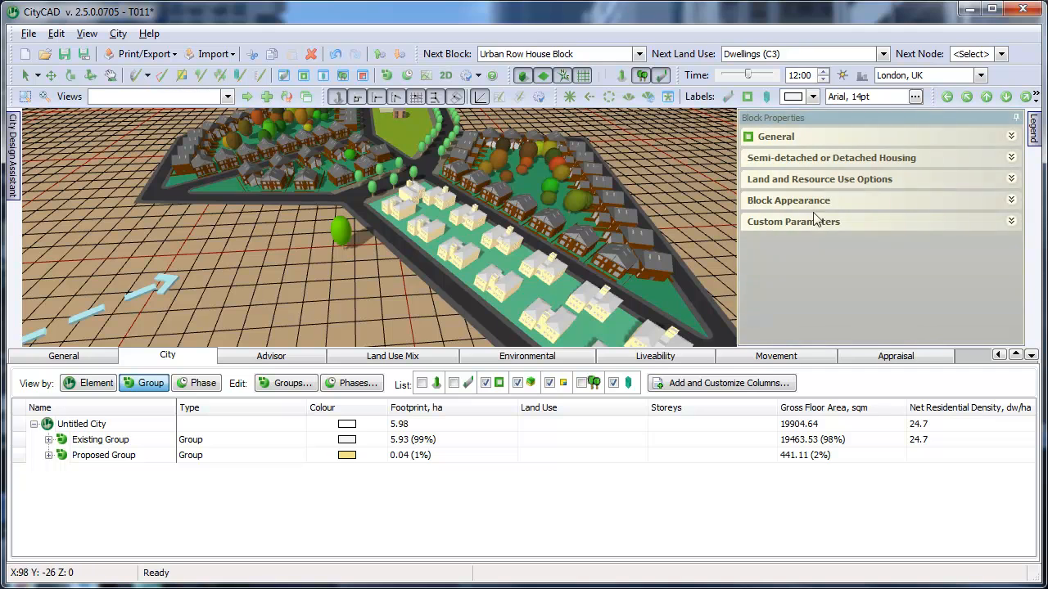
pyautogui.click(818, 179)
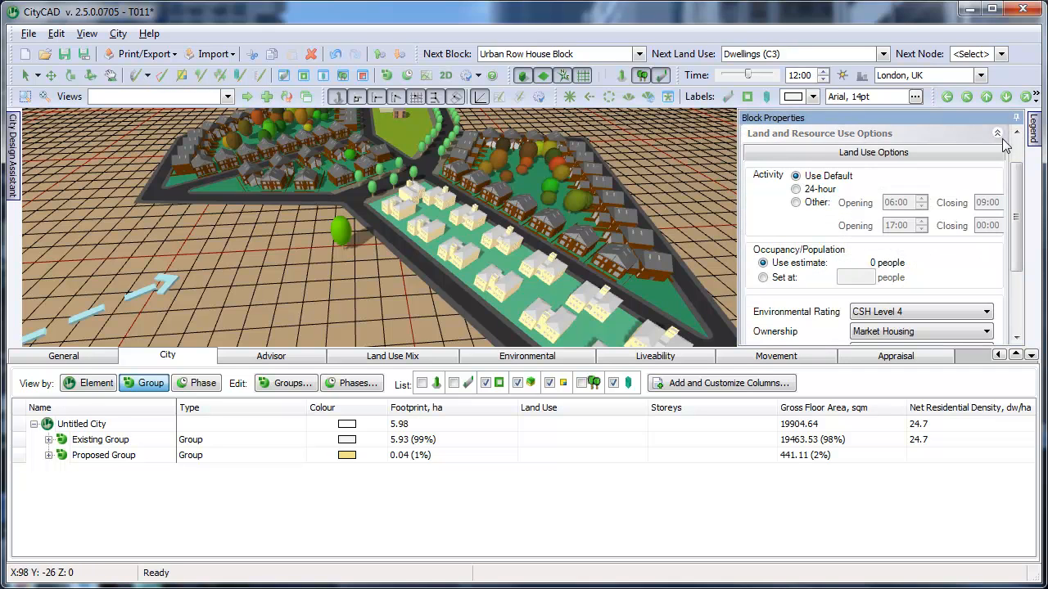
pyautogui.click(997, 135)
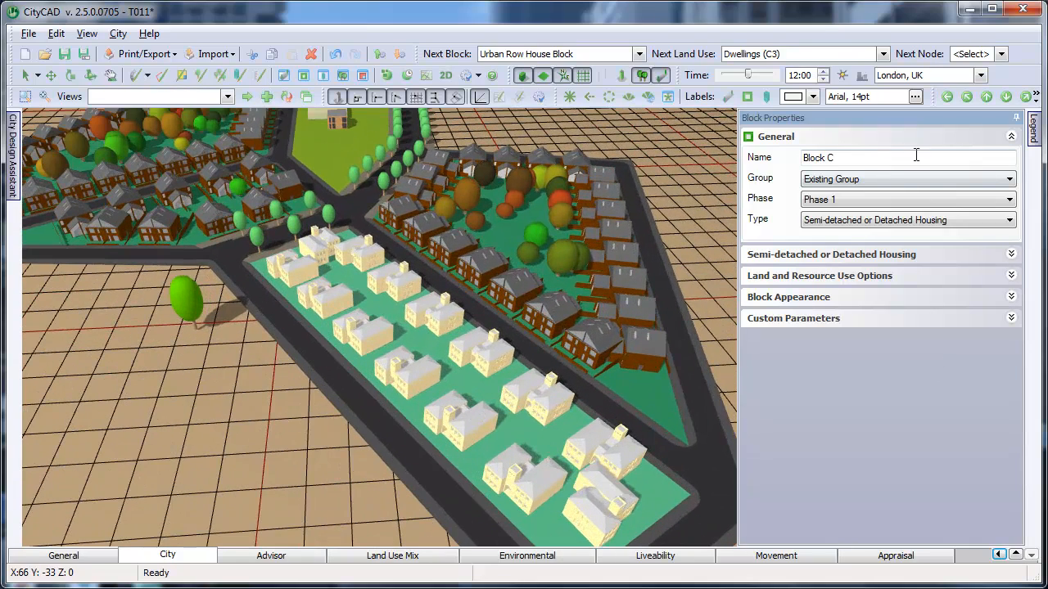
# - Name the block 'My block' and set its net site residential density to 30 dw/ha
pyautogui.write('My b')
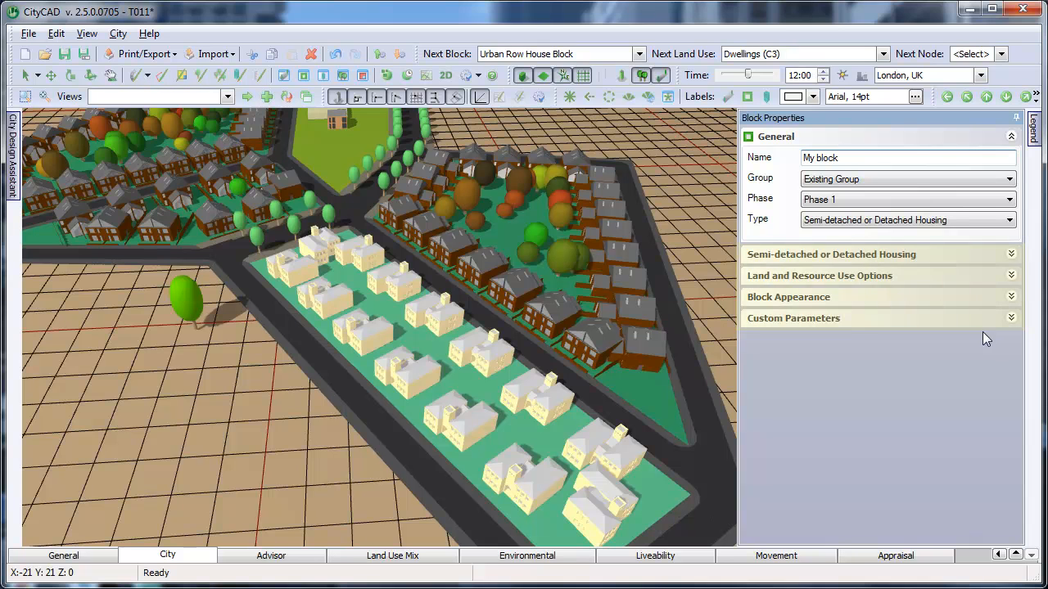
pyautogui.click(832, 254)
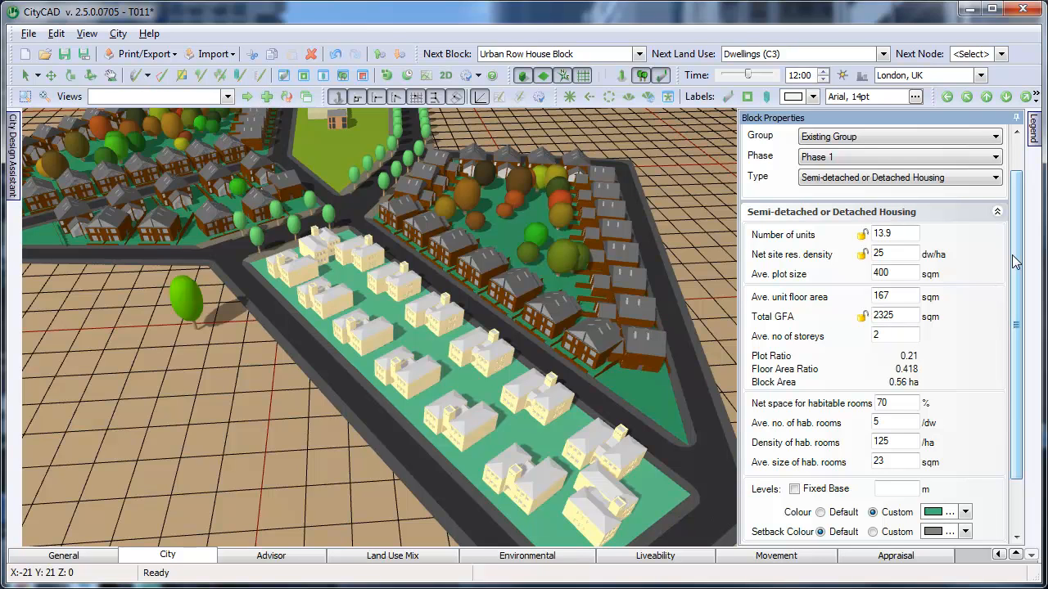
pyautogui.click(894, 254)
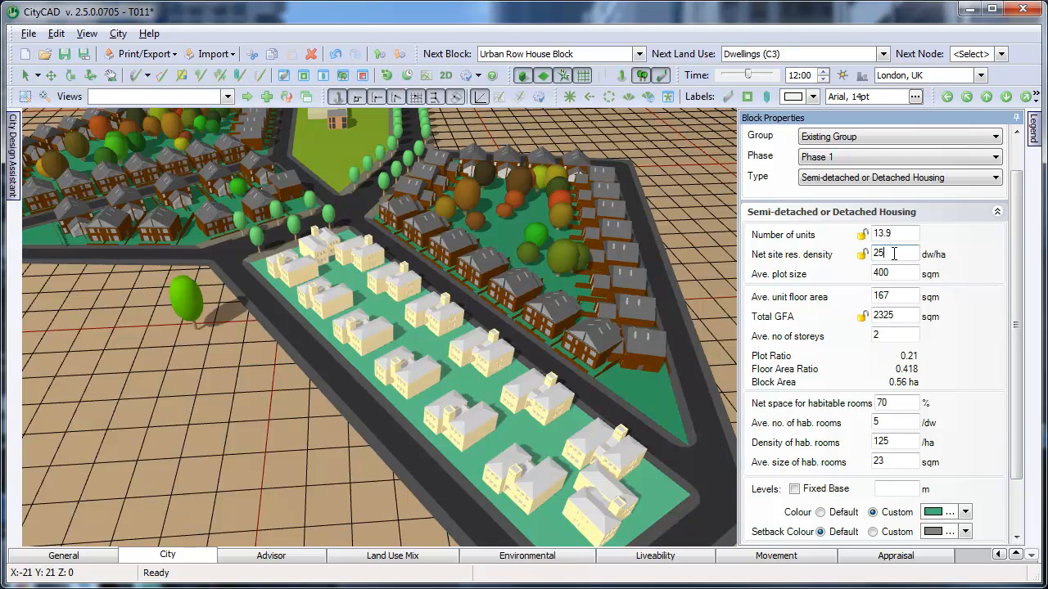
pyautogui.write('30')
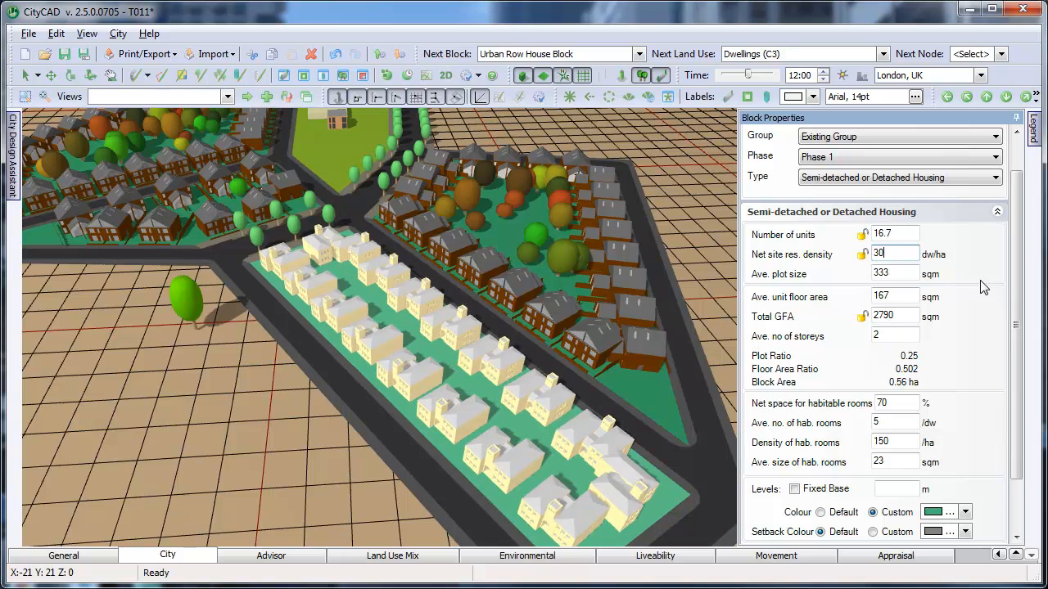
pyautogui.moveTo(941, 254)
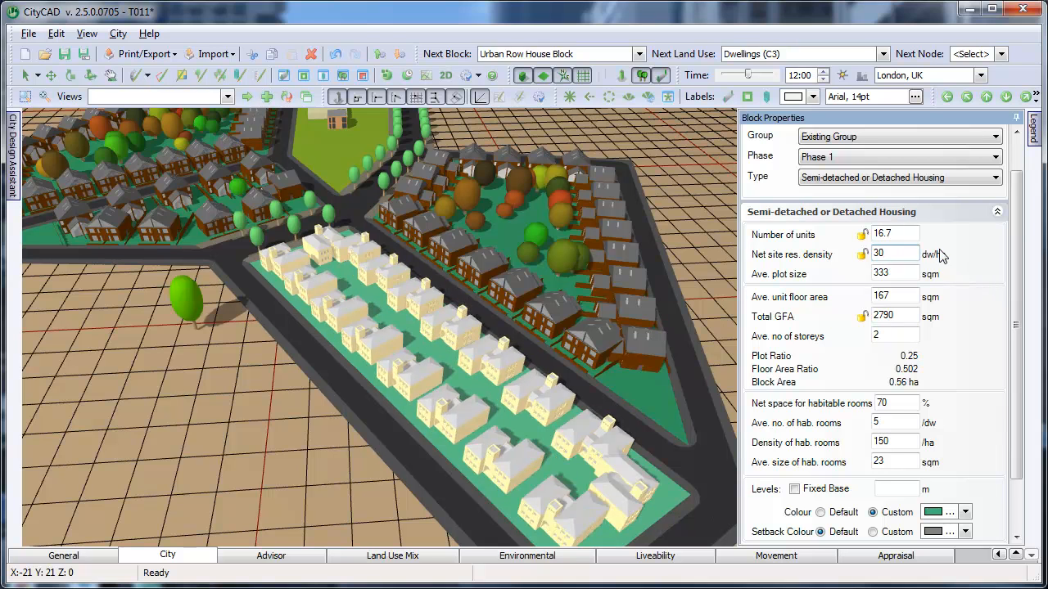
# - Adjust the block's number of units, trying 17 then 15
pyautogui.click(894, 233)
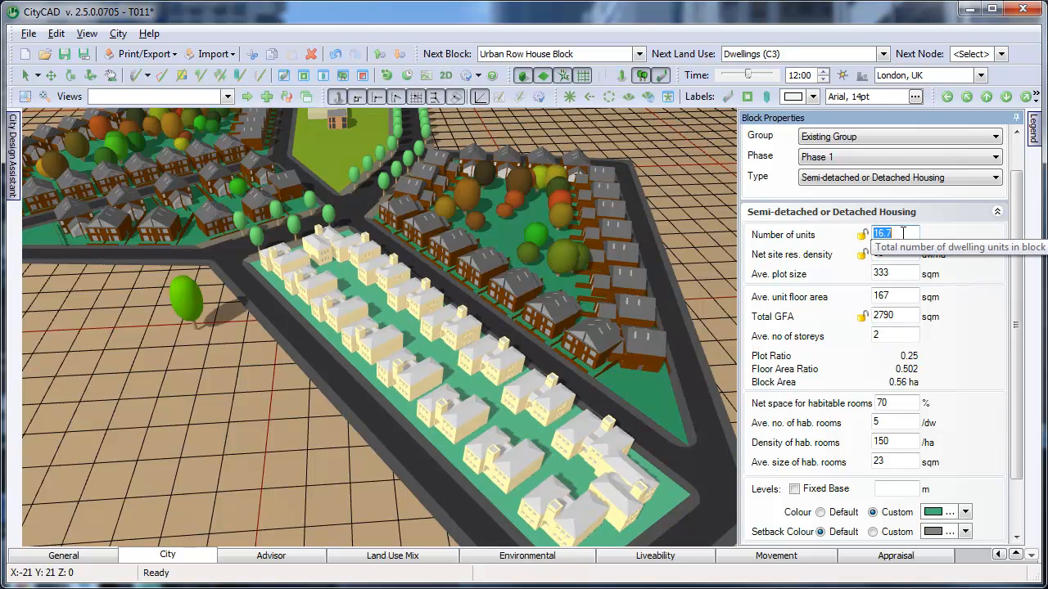
pyautogui.write('17')
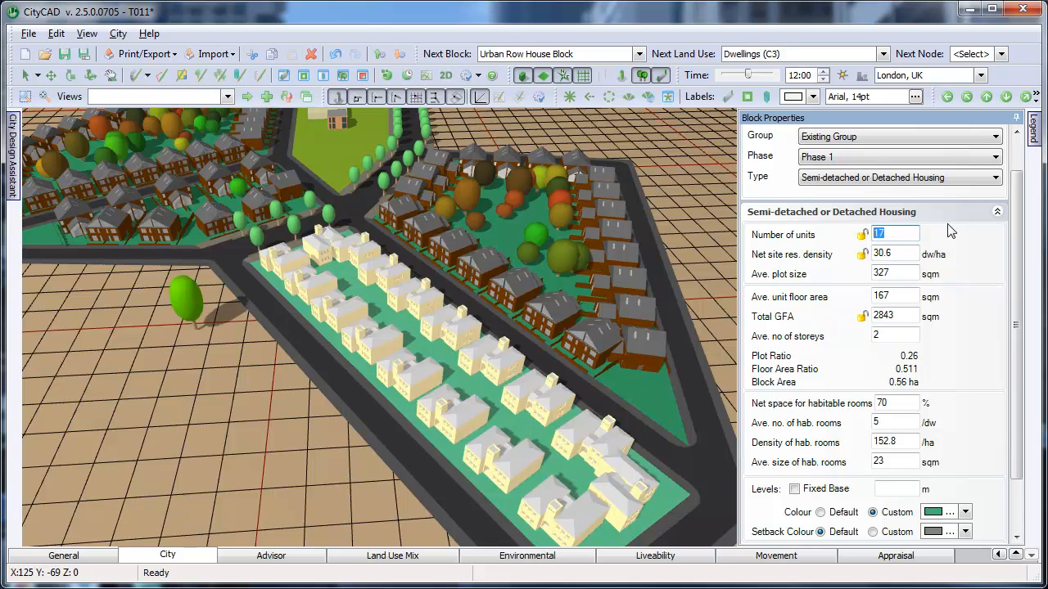
pyautogui.write('15')
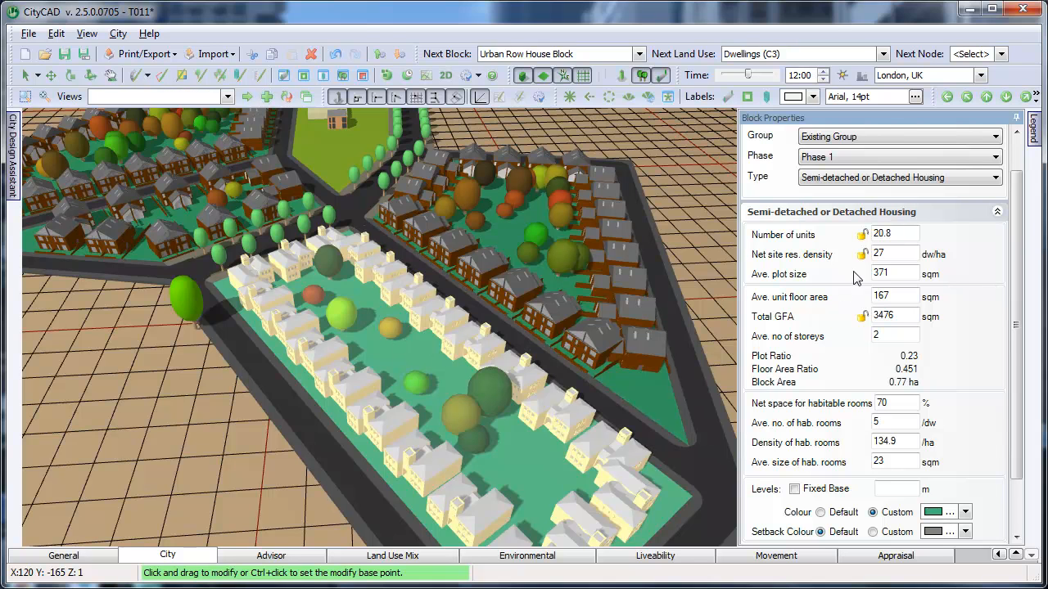
pyautogui.moveTo(881, 234)
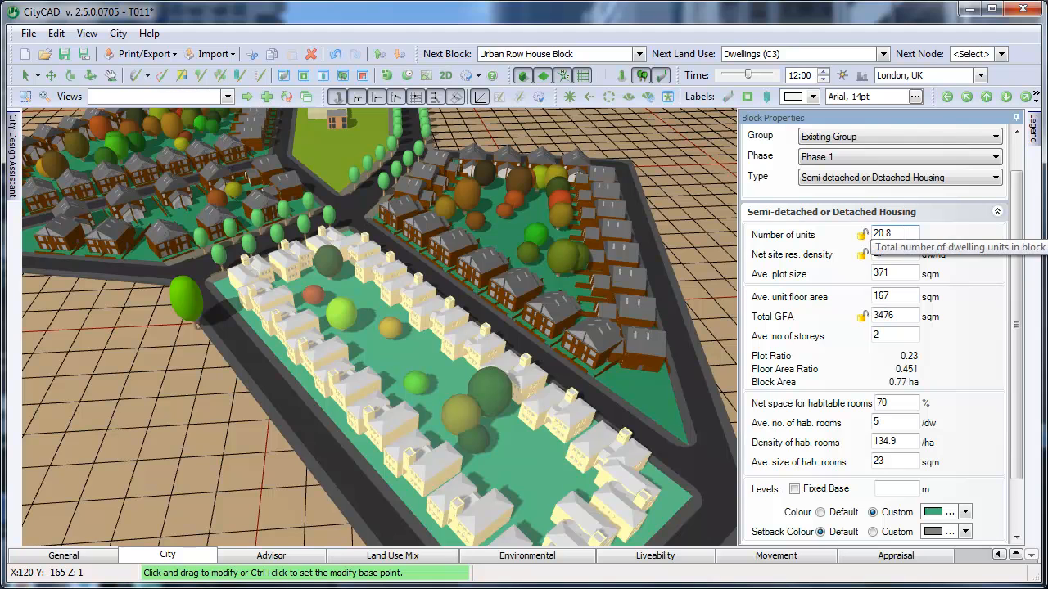
# - Hold the enlarged 1.34 ha block at 17 units so density falls to 12.7 dw/ha
pyautogui.write('17')
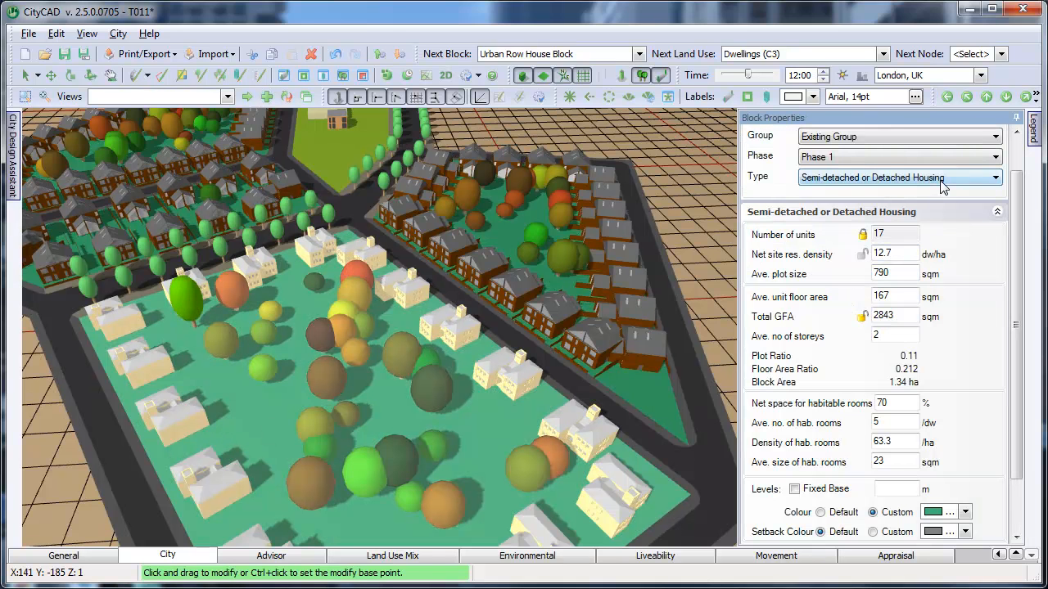
# - Make the block perimeter terraced housing and reduce the average house width to about 5.6 m
pyautogui.click(993, 177)
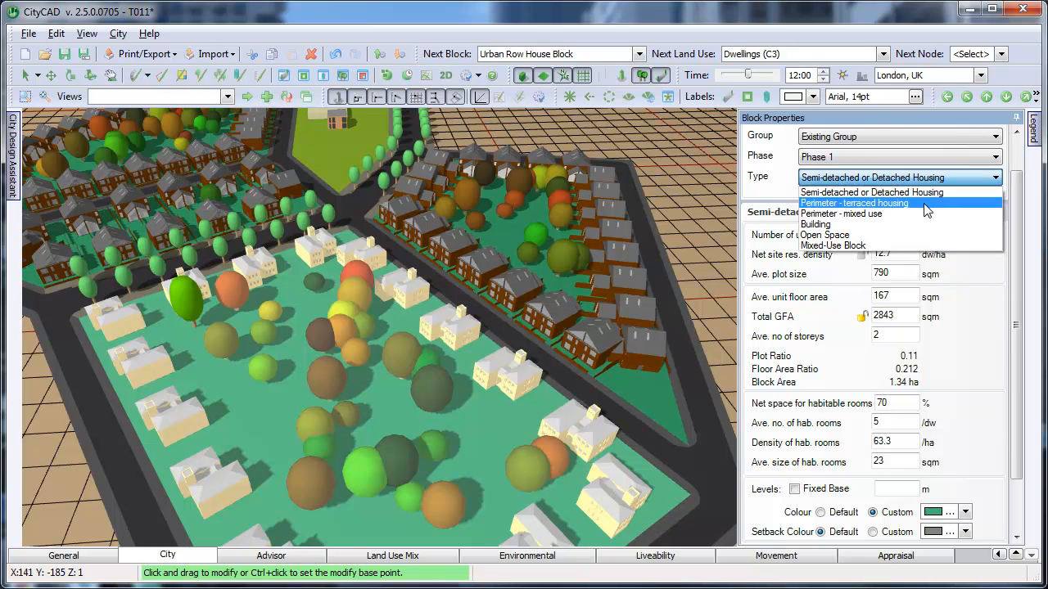
pyautogui.click(854, 203)
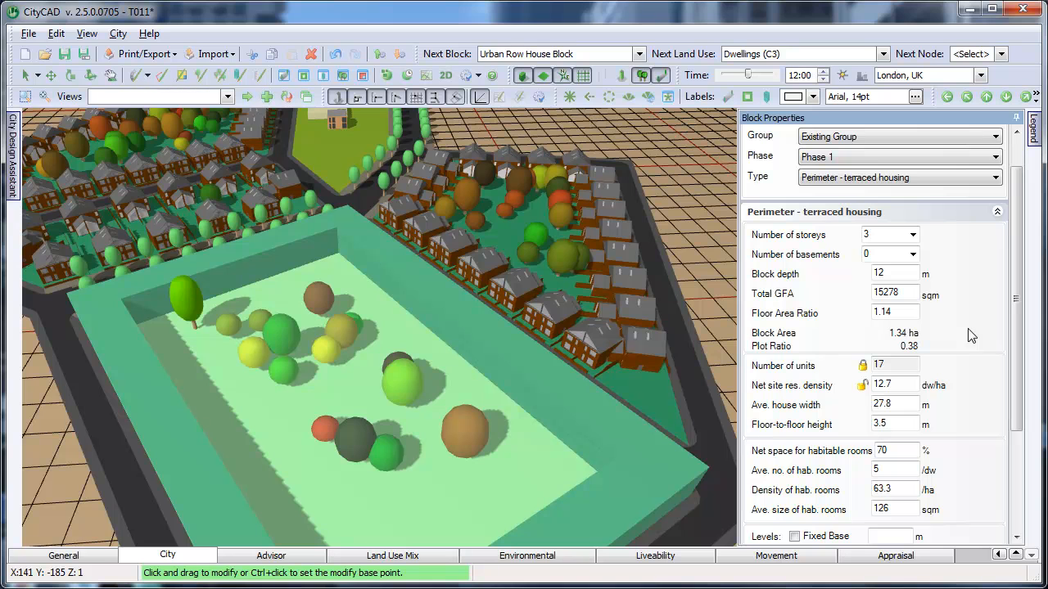
pyautogui.moveTo(570, 396)
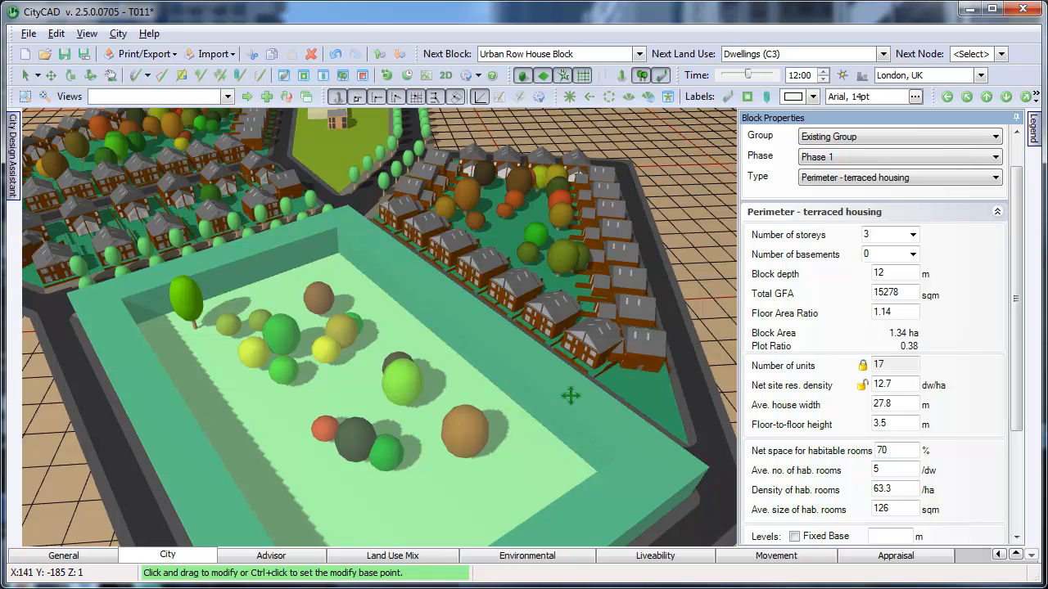
pyautogui.moveTo(295, 491)
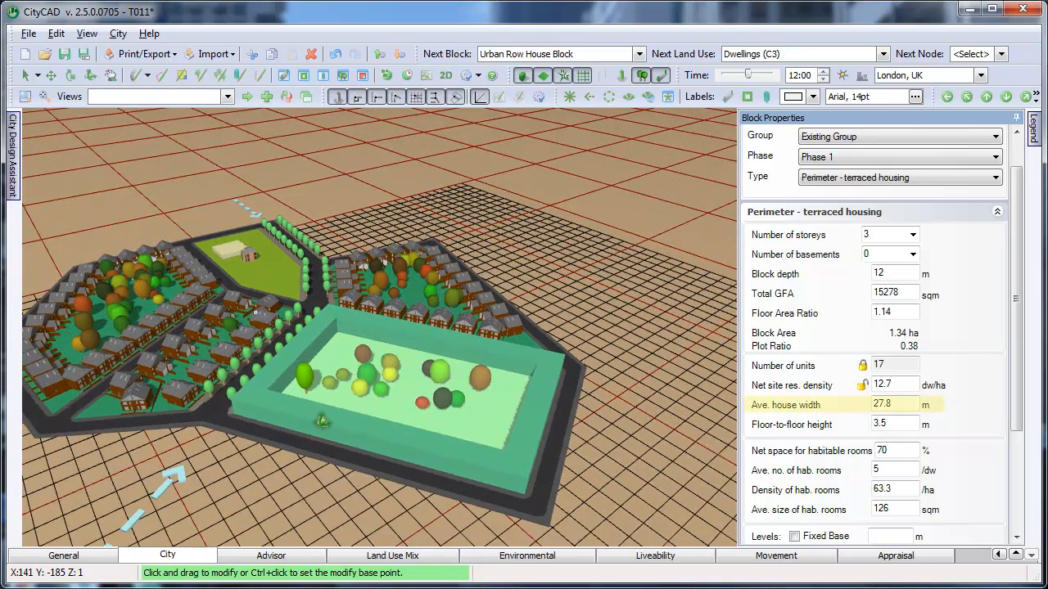
pyautogui.click(894, 424)
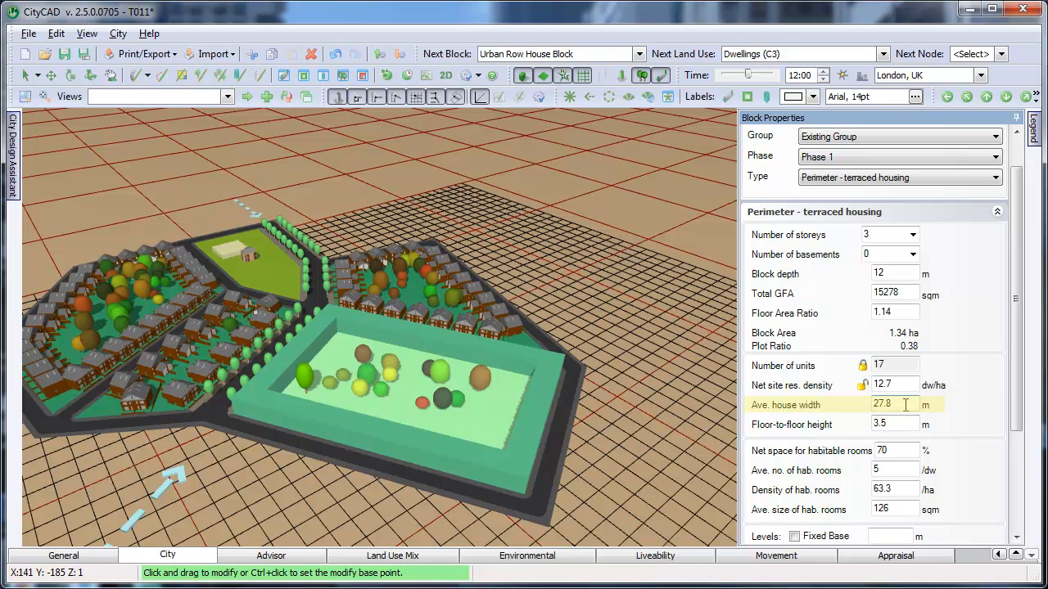
pyautogui.tripleClick(887, 404)
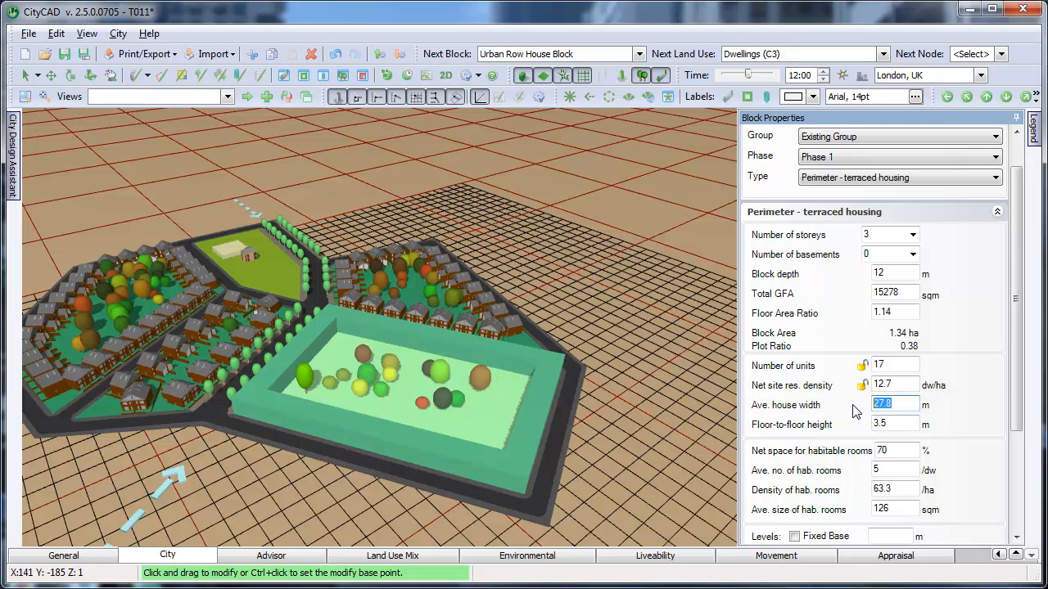
pyautogui.write('6')
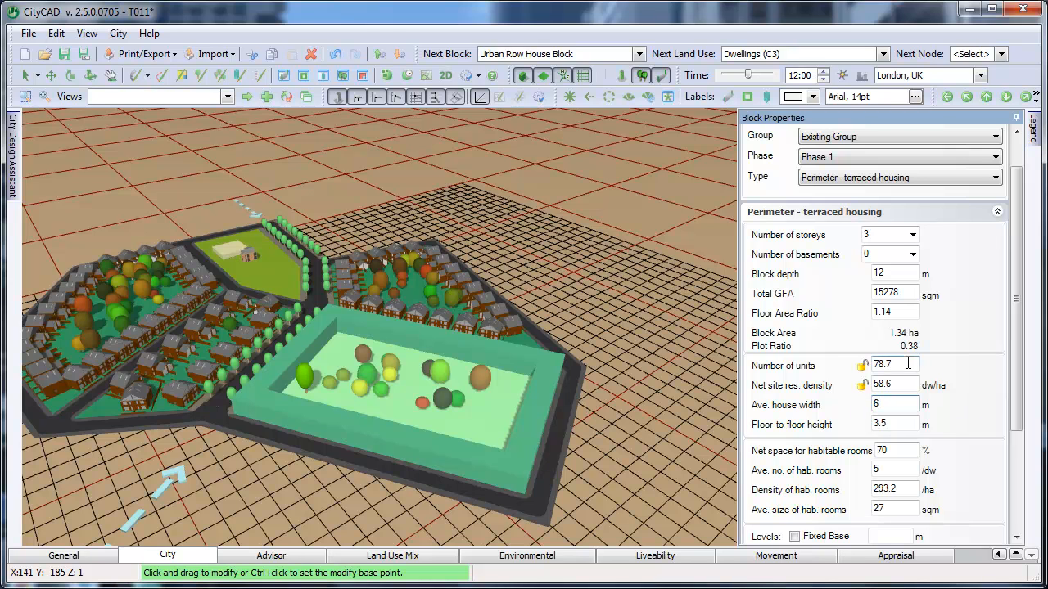
pyautogui.write('8')
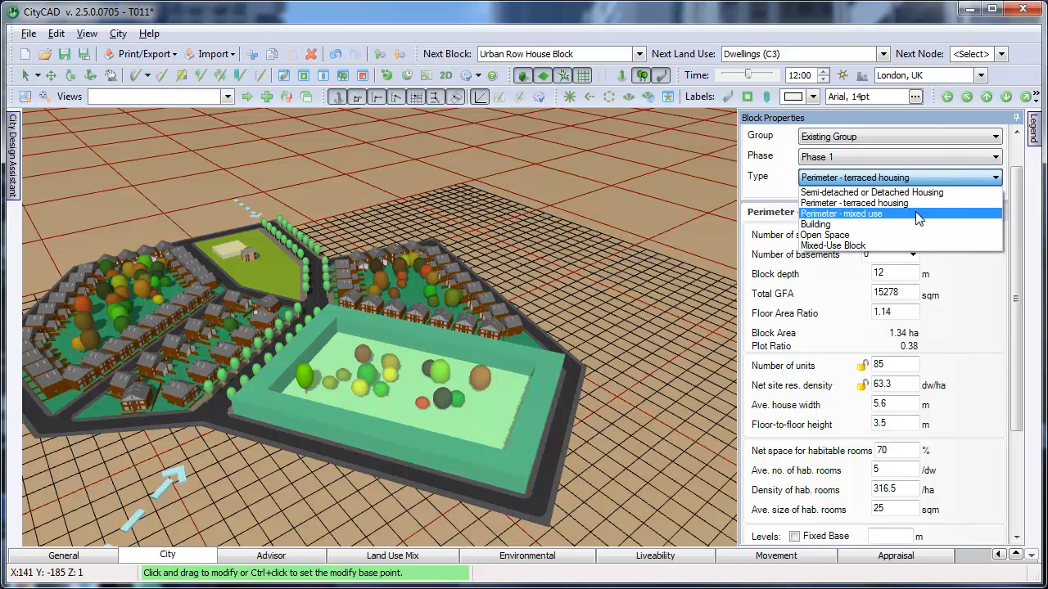
# - Switch to perimeter mixed use and name the ground floor Workshops, Business (B1), 2 units
pyautogui.click(842, 213)
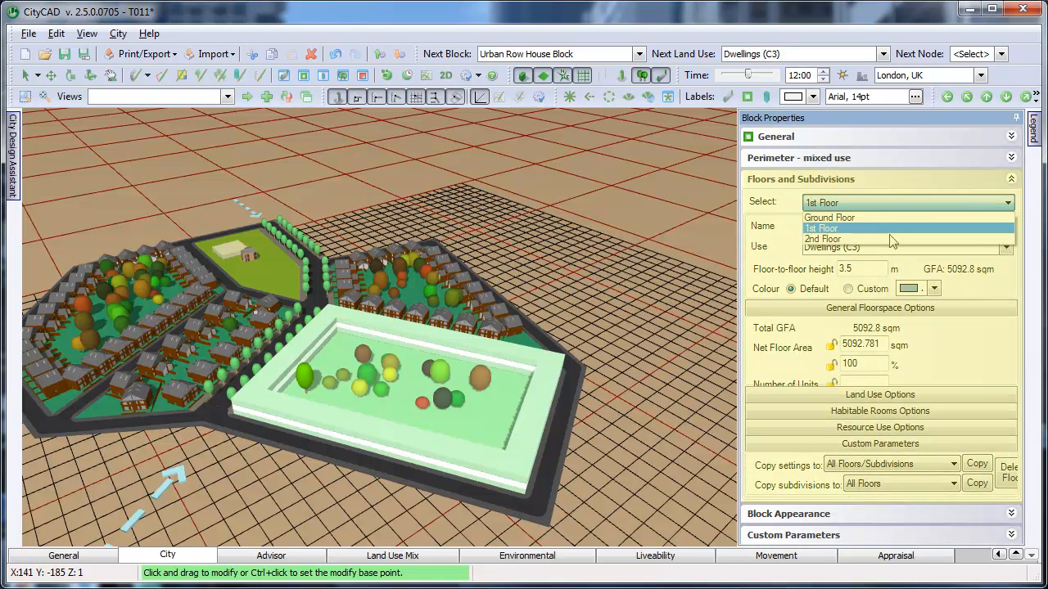
pyautogui.click(828, 216)
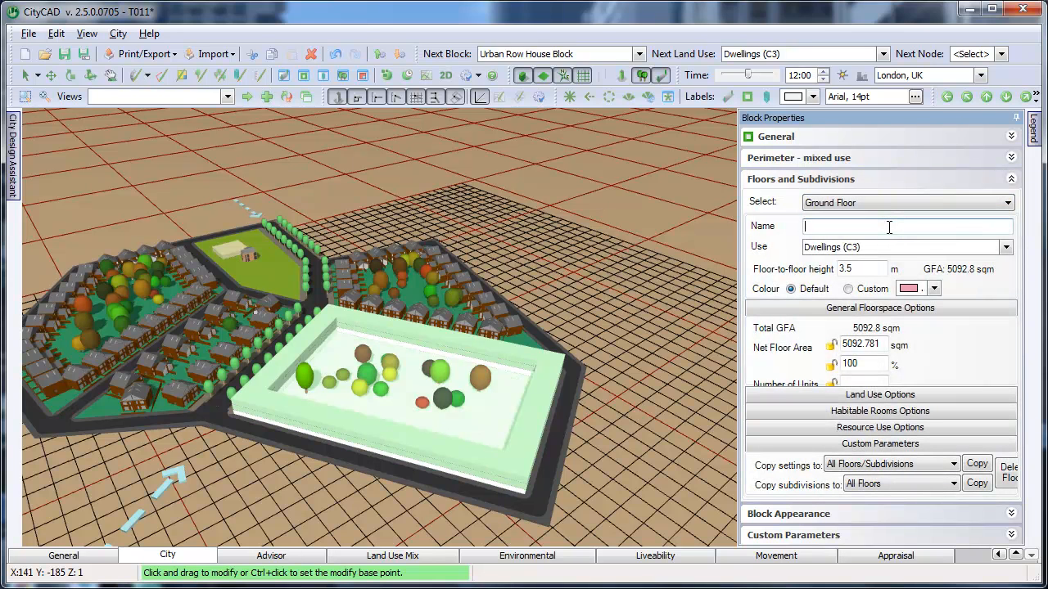
pyautogui.click(887, 226)
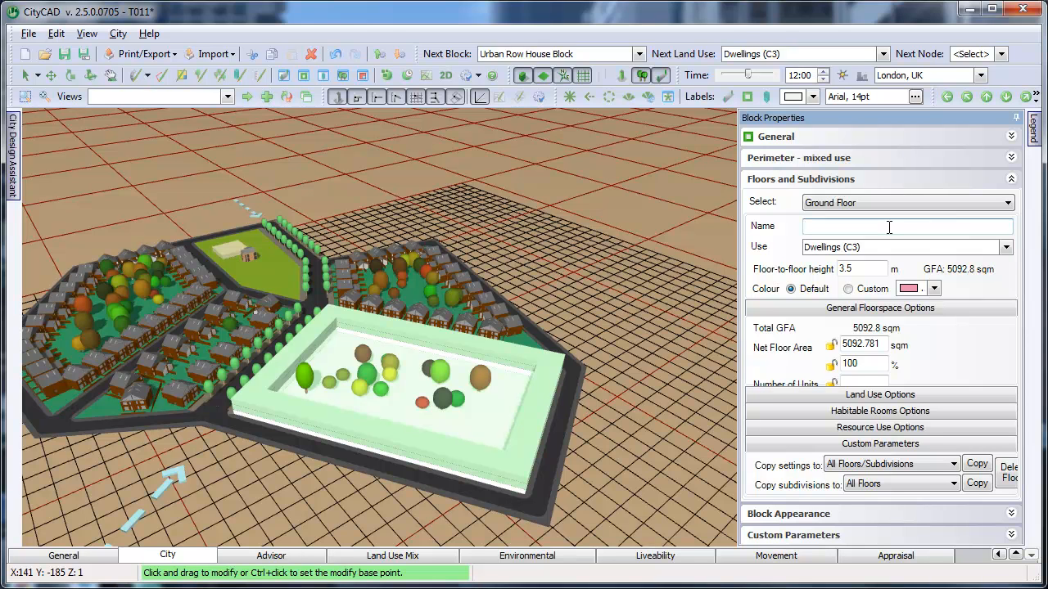
pyautogui.write('Workshops')
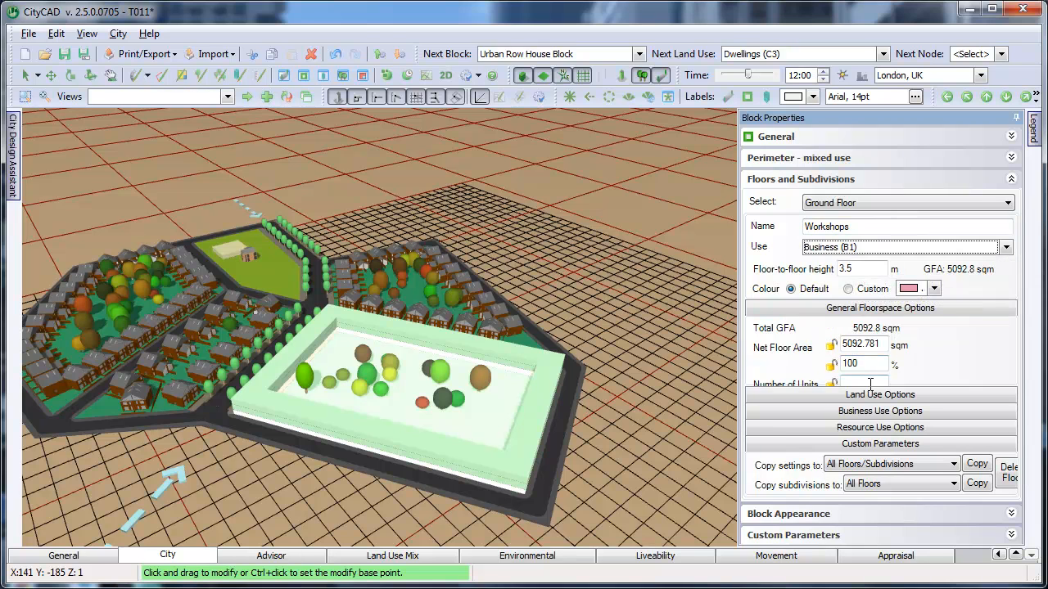
pyautogui.write('2')
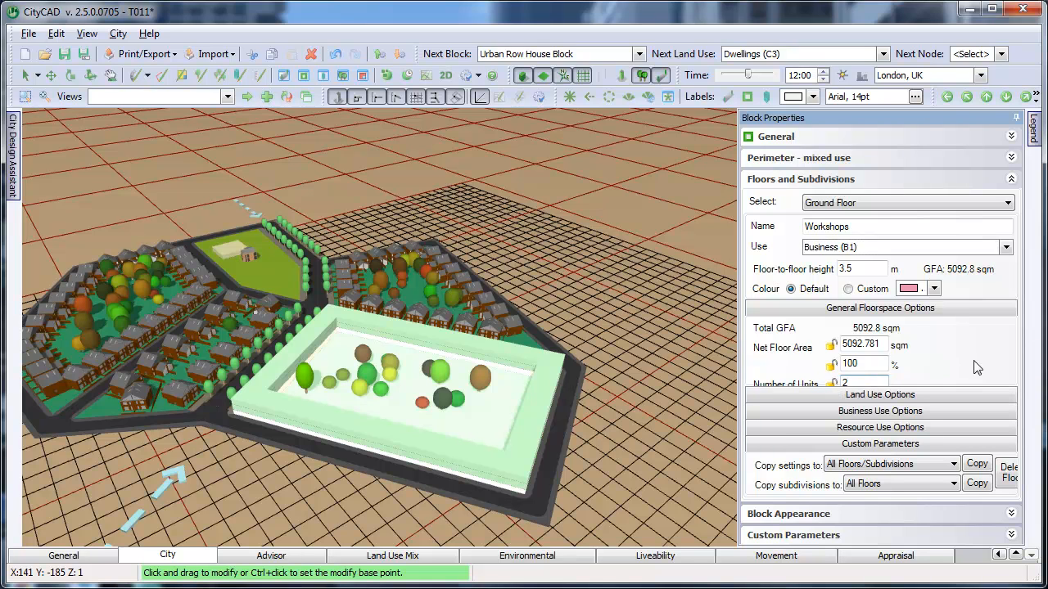
pyautogui.moveTo(987, 357)
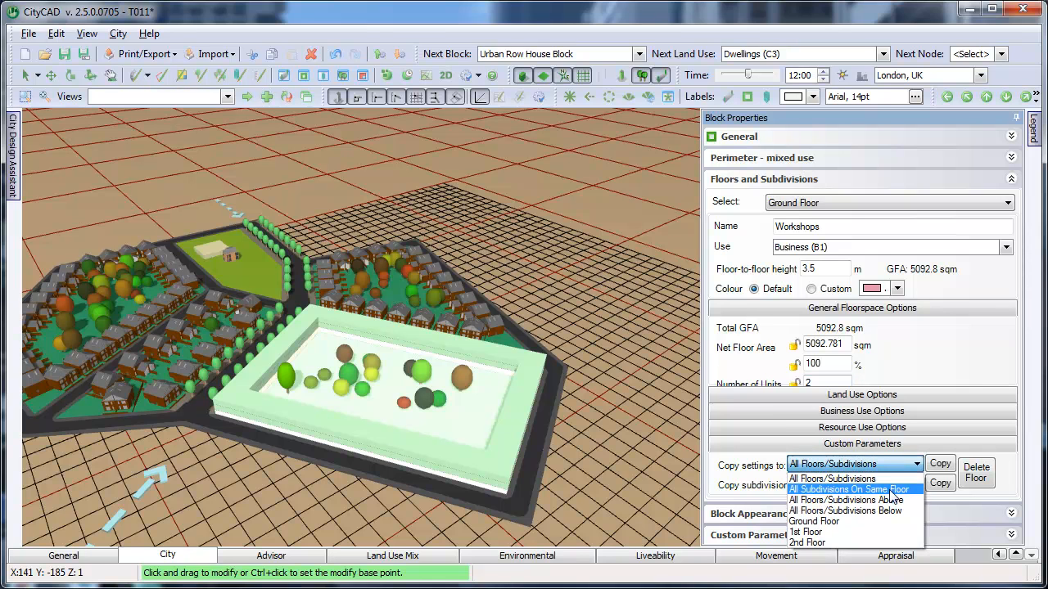
# - Set Copy settings to All Floors/Subdivisions Above for the Workshops ground floor
pyautogui.click(846, 501)
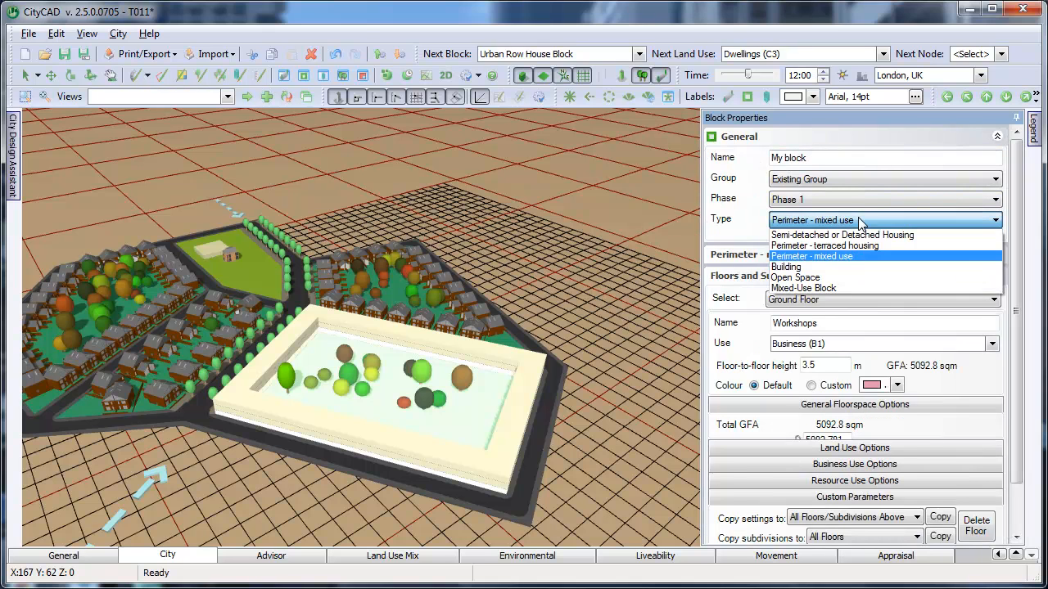
# - Make the block a Mixed-Use Block and show its land use breakdown
pyautogui.click(802, 288)
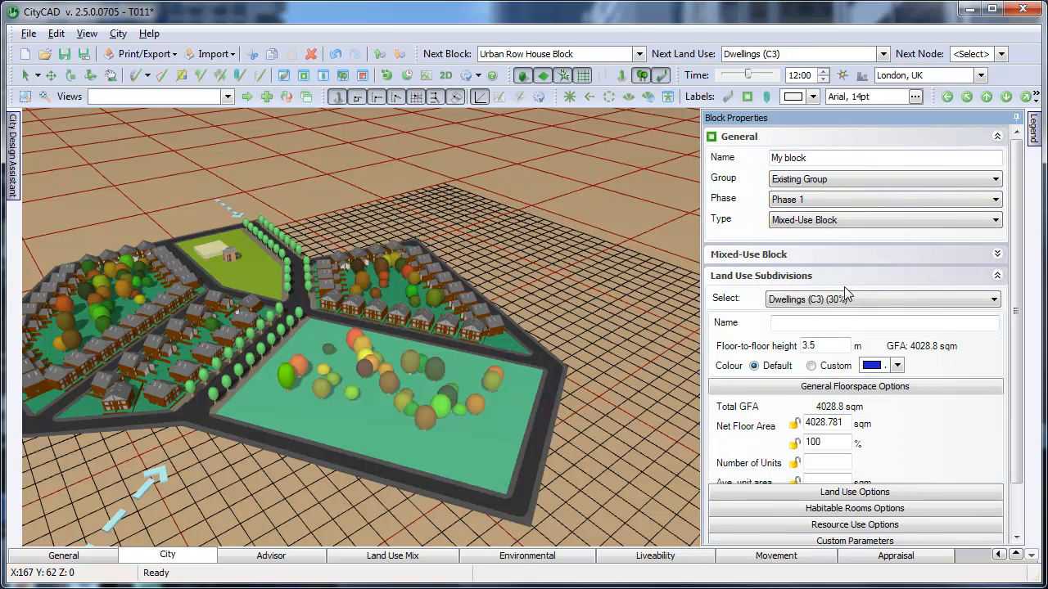
pyautogui.click(997, 275)
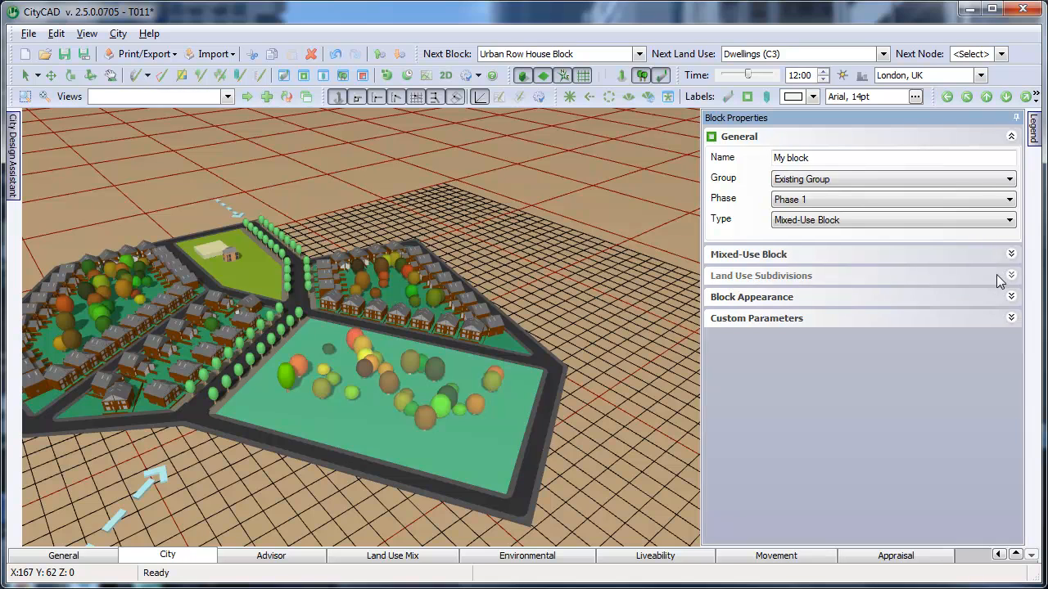
pyautogui.click(1012, 254)
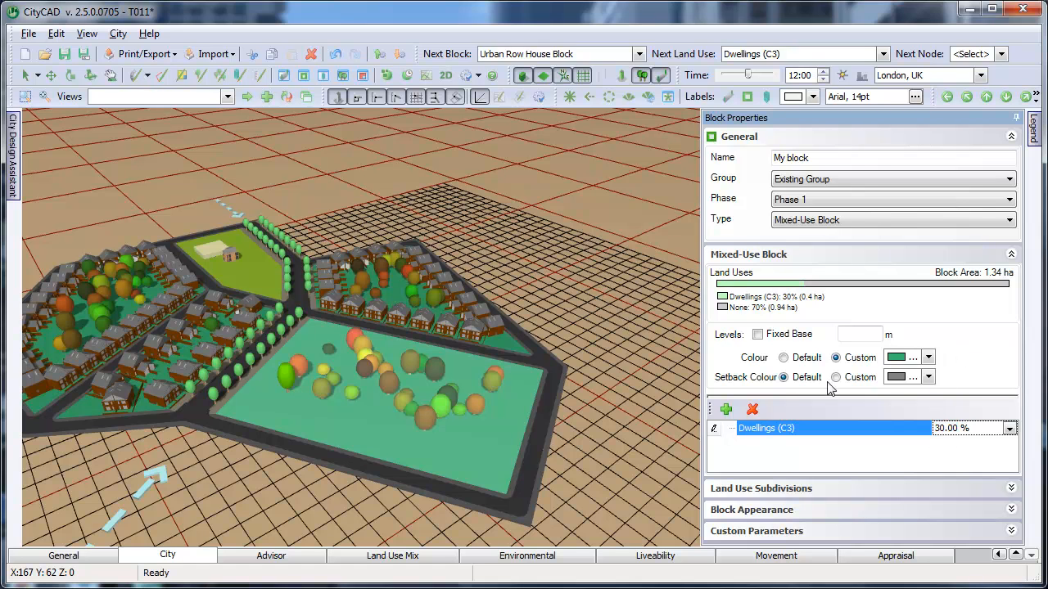
# - Add a 70% Business (B1) land use alongside 30% Dwellings (C3)
pyautogui.click(723, 409)
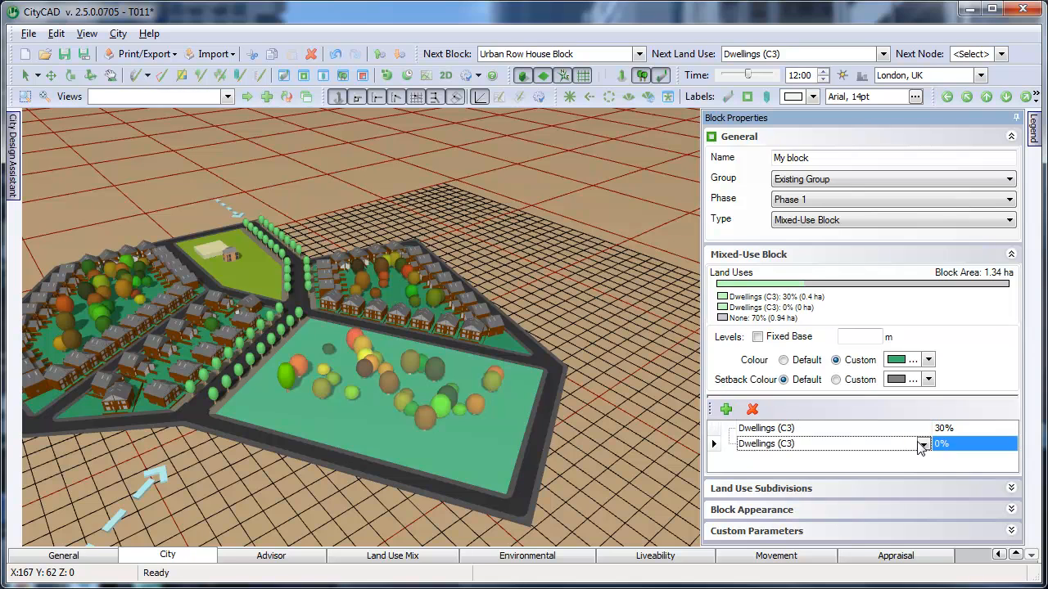
pyautogui.click(832, 442)
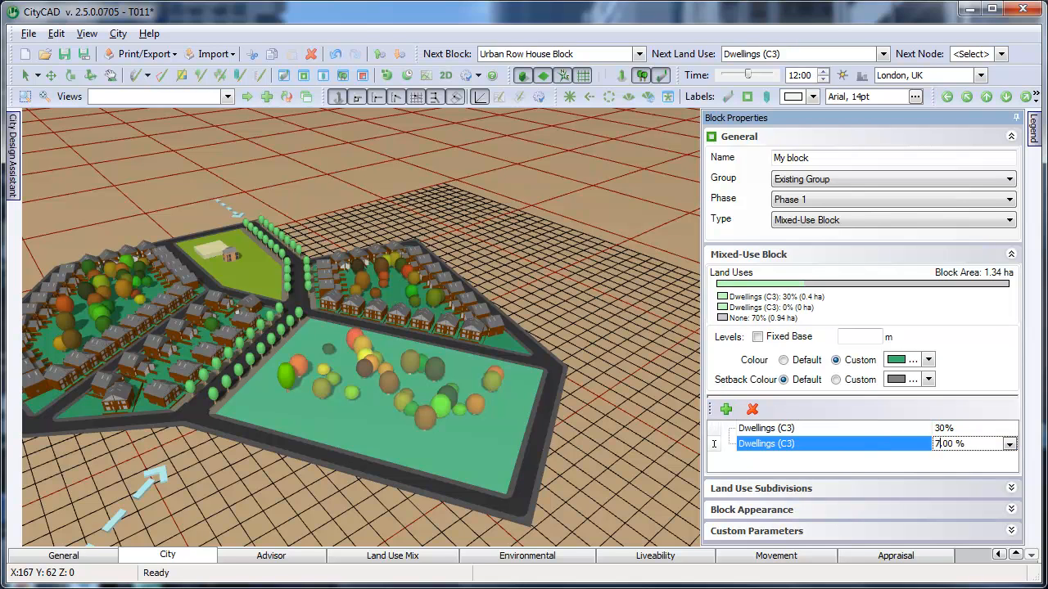
pyautogui.click(924, 443)
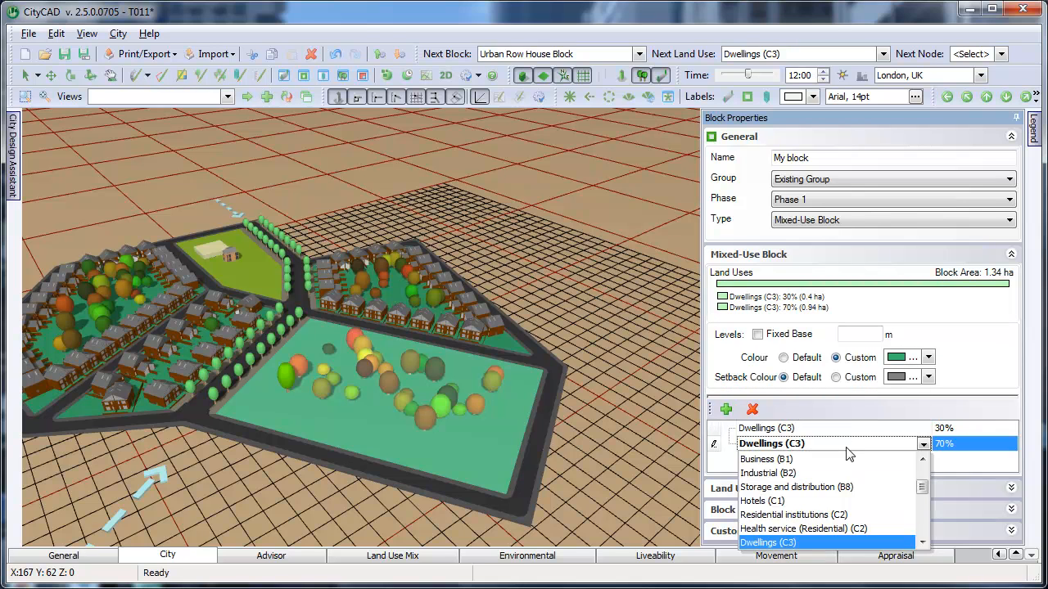
pyautogui.click(765, 458)
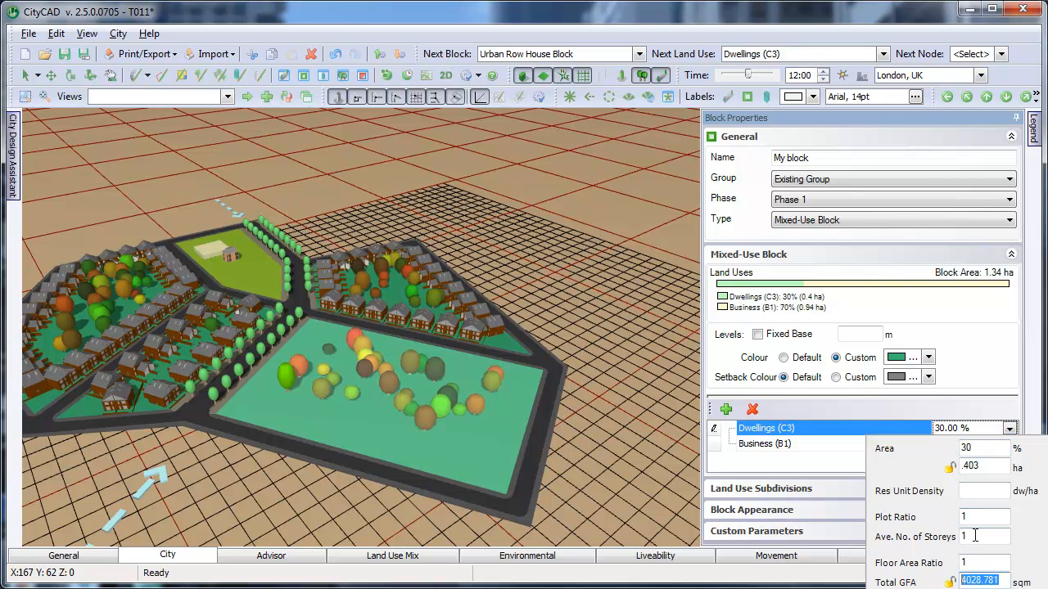
pyautogui.write('2')
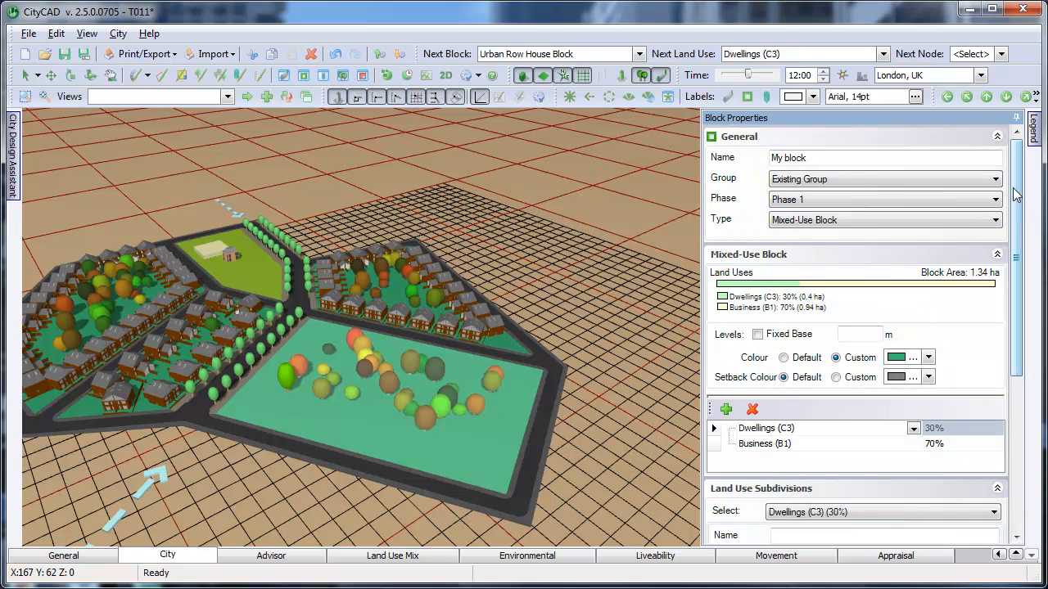
# - View the 30% Dwellings (C3) subdivision's floorspace, then deselect the block
pyautogui.click(997, 137)
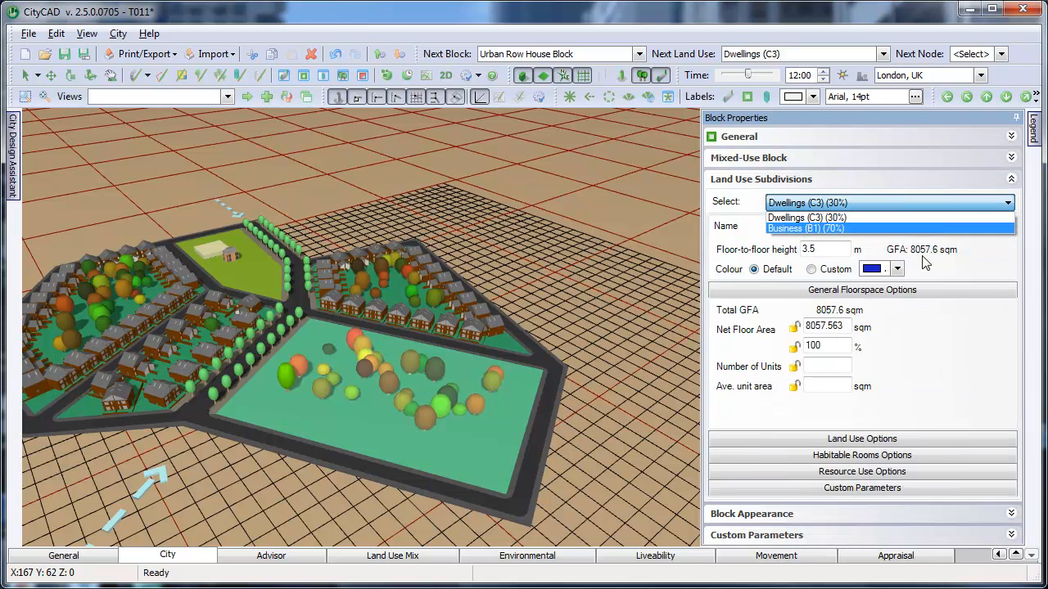
pyautogui.click(805, 217)
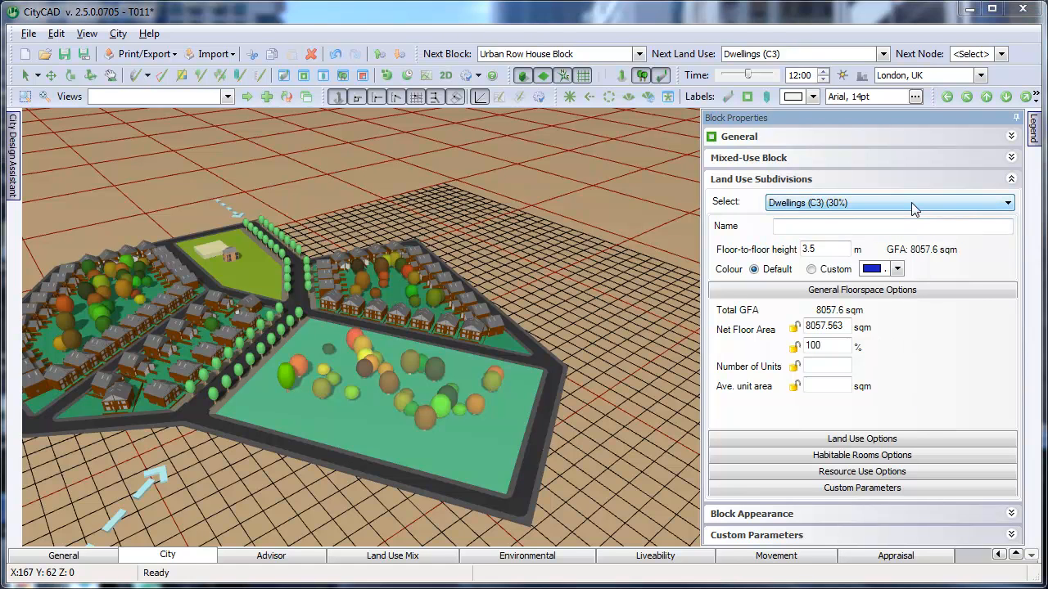
pyautogui.click(418, 301)
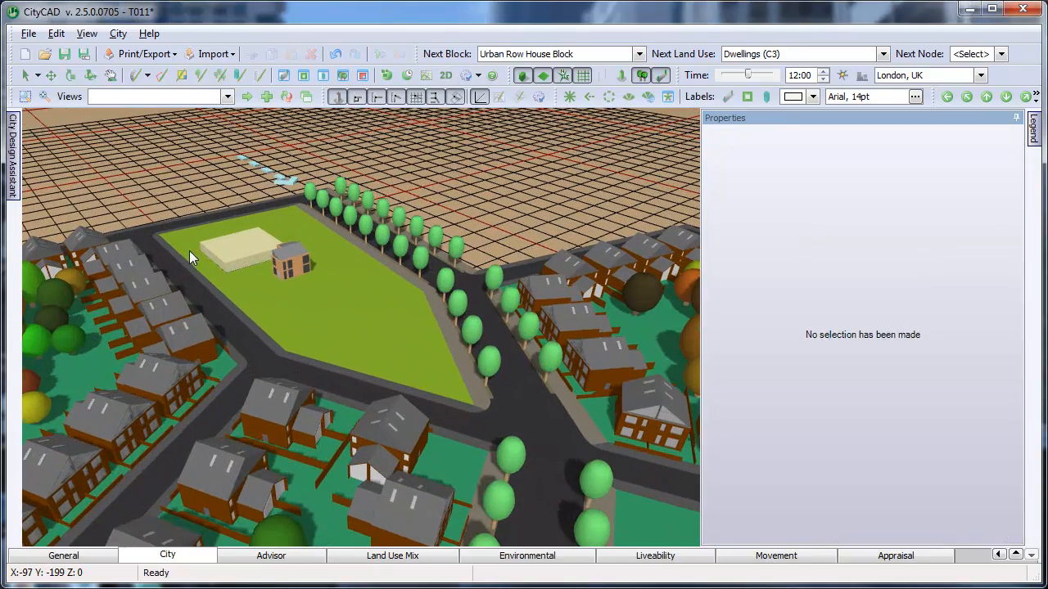
# - Select the small building and give it a 100% Dwellings (C3) land use
pyautogui.click(291, 262)
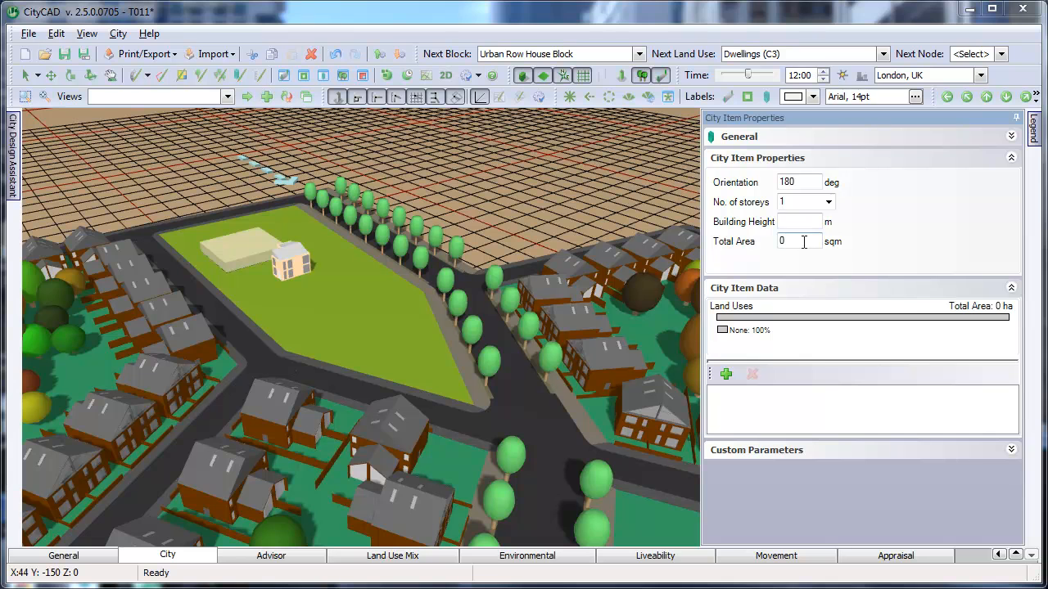
pyautogui.click(725, 374)
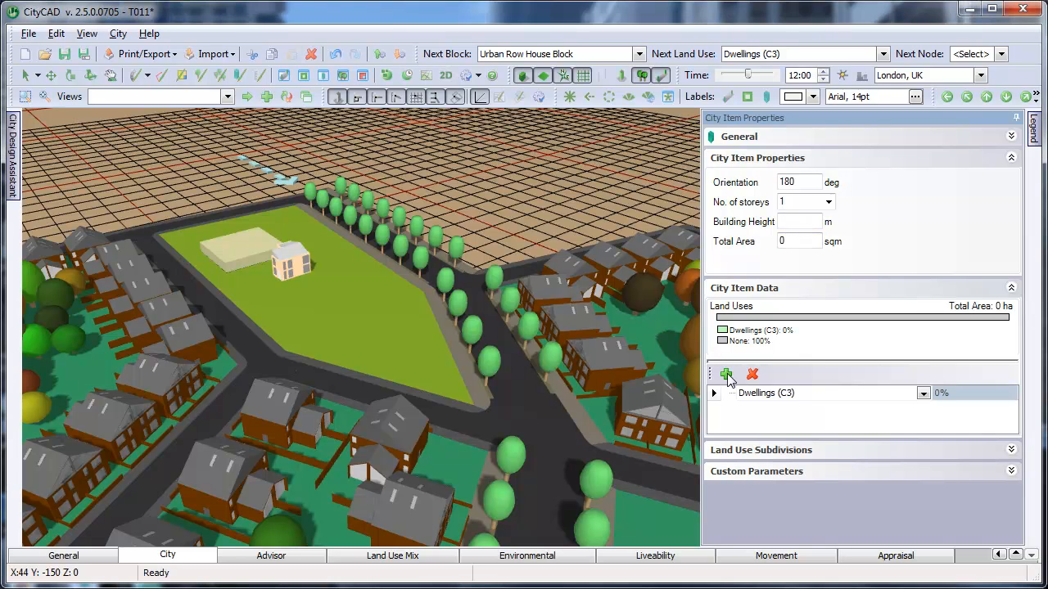
pyautogui.click(819, 393)
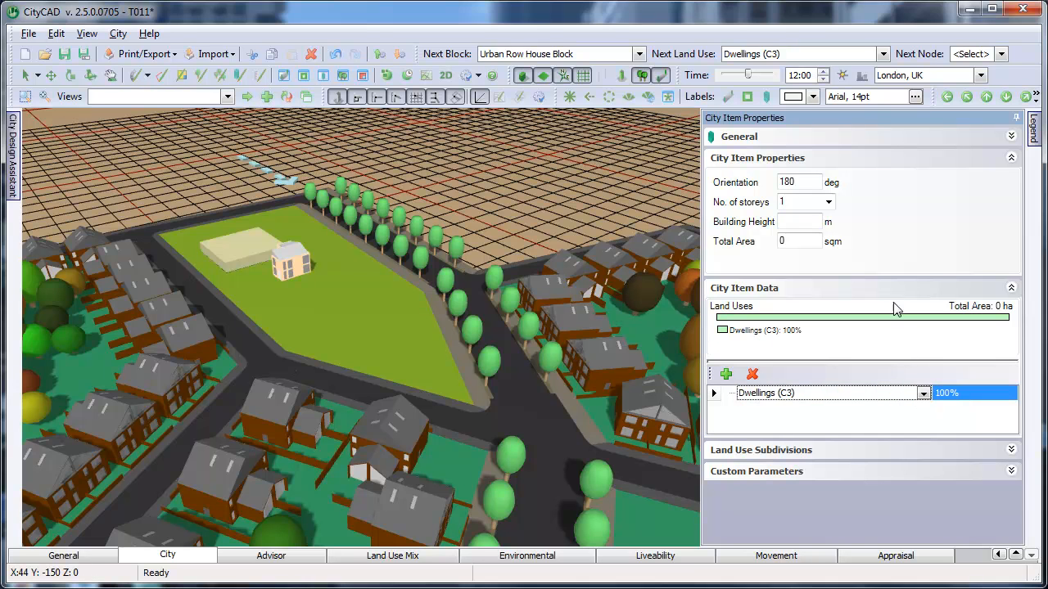
# - Set the building's total area to 200 sqm
pyautogui.click(799, 241)
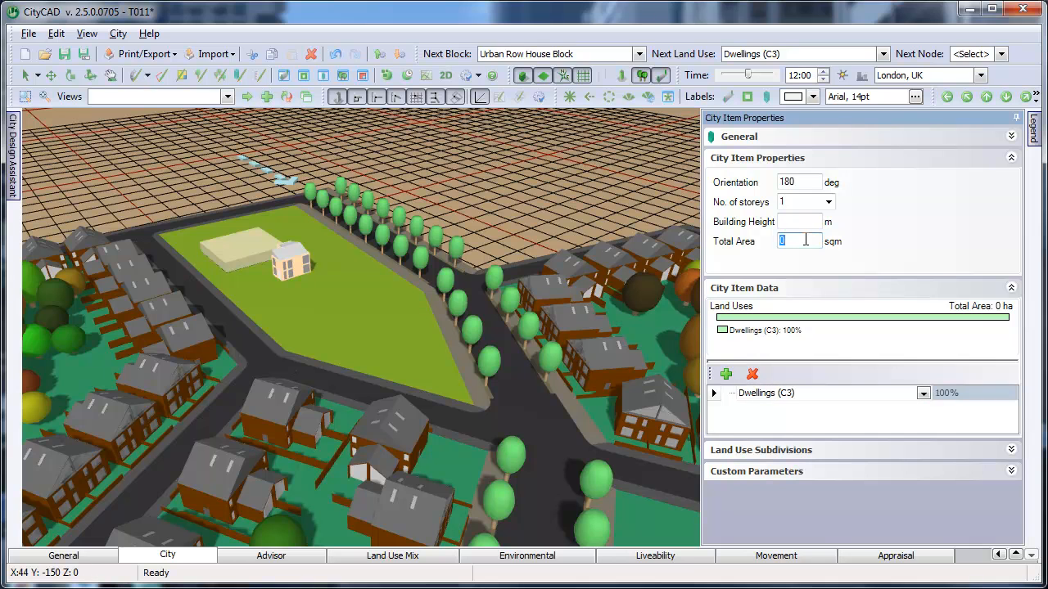
pyautogui.write('200')
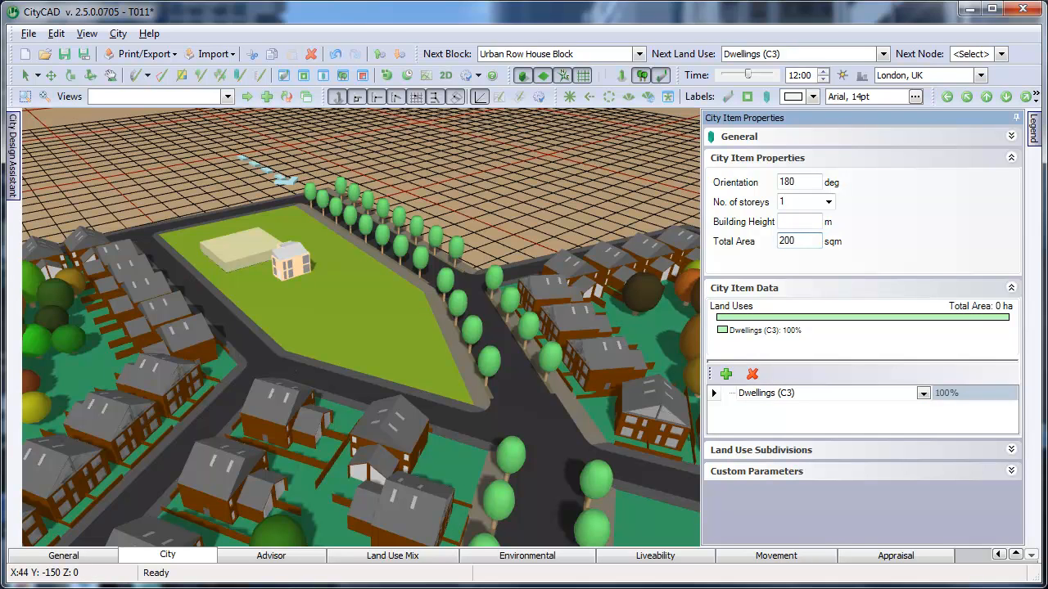
pyautogui.click(798, 241)
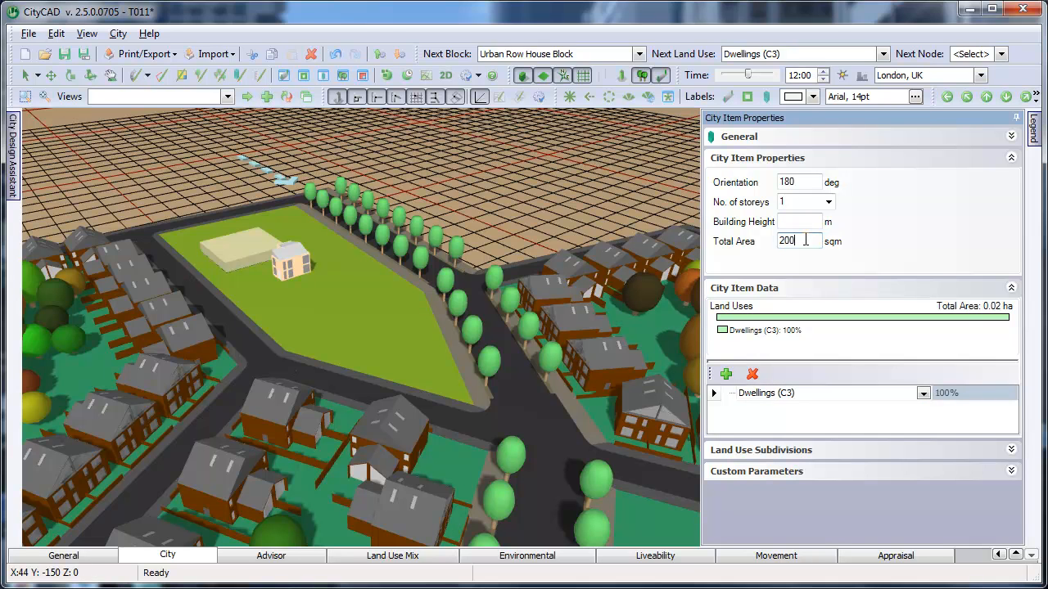